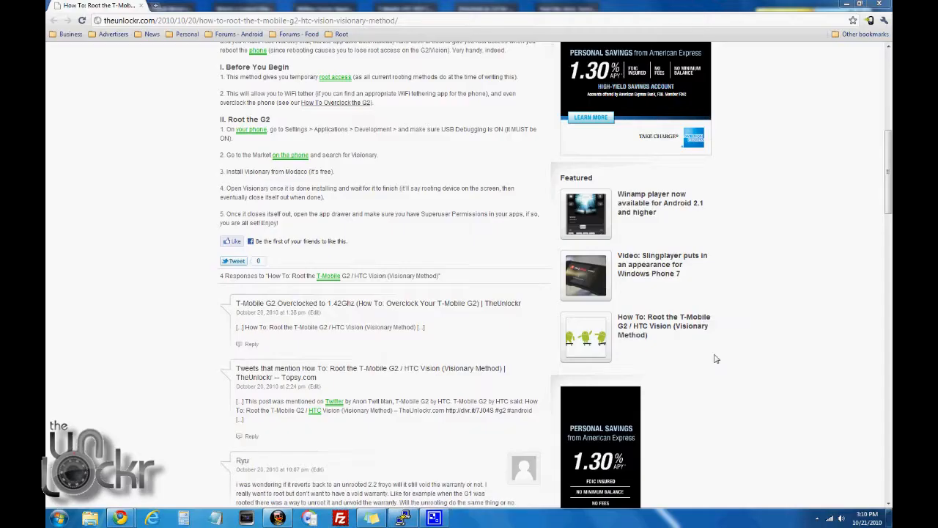
pyautogui.moveTo(492, 158)
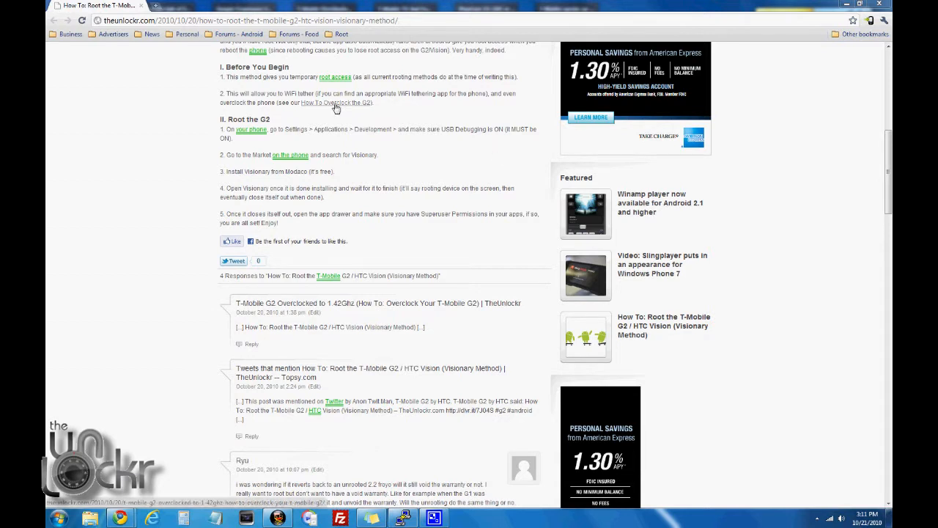
pyautogui.moveTo(339, 108)
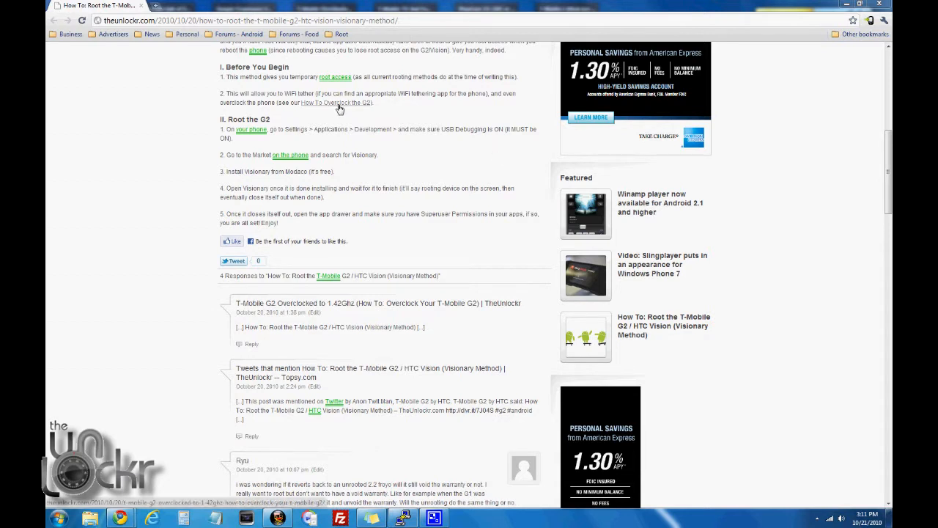